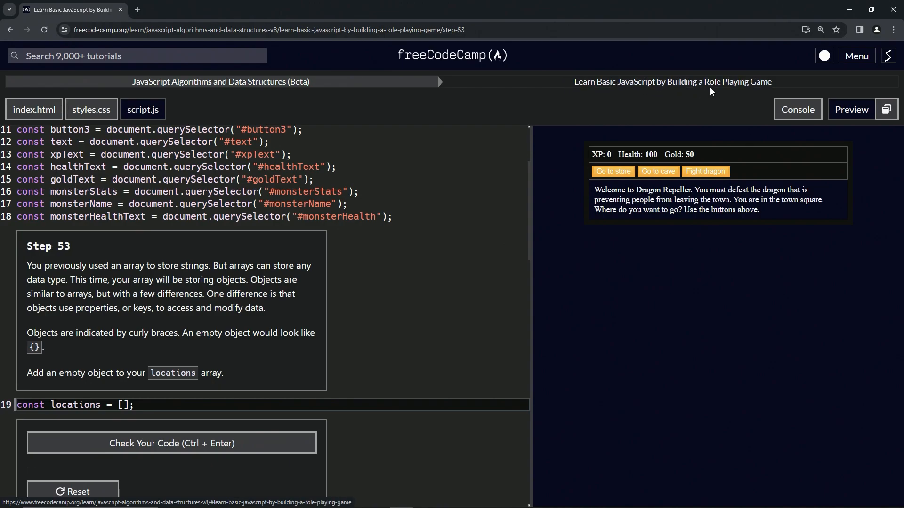
mouse_move(71, 257)
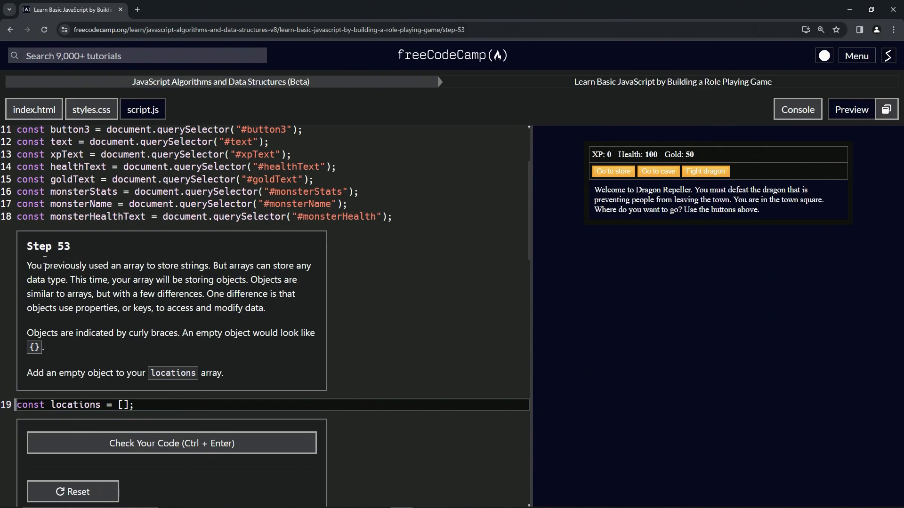
mouse_move(118, 277)
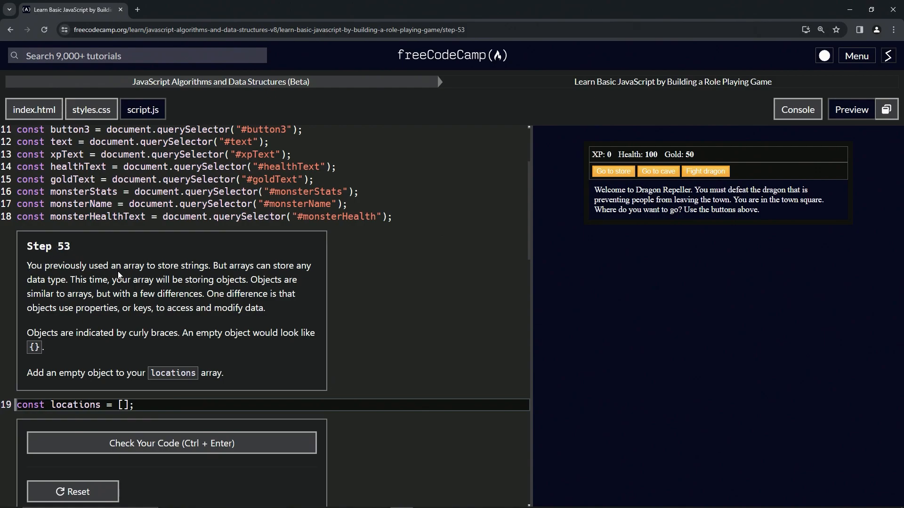
mouse_move(208, 269)
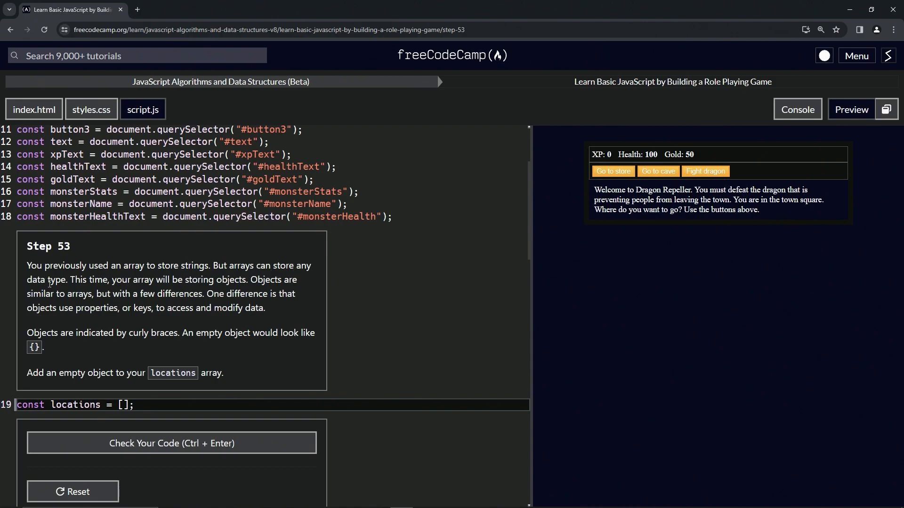
mouse_move(124, 280)
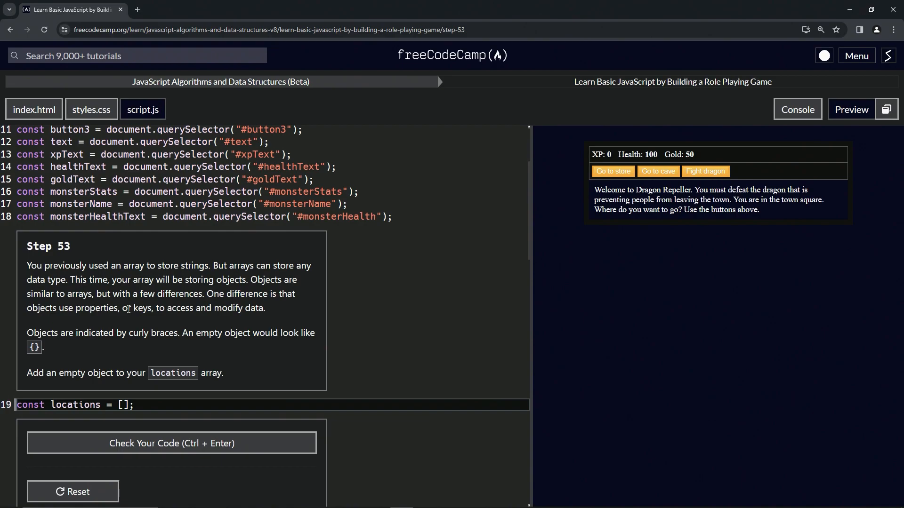
mouse_move(167, 254)
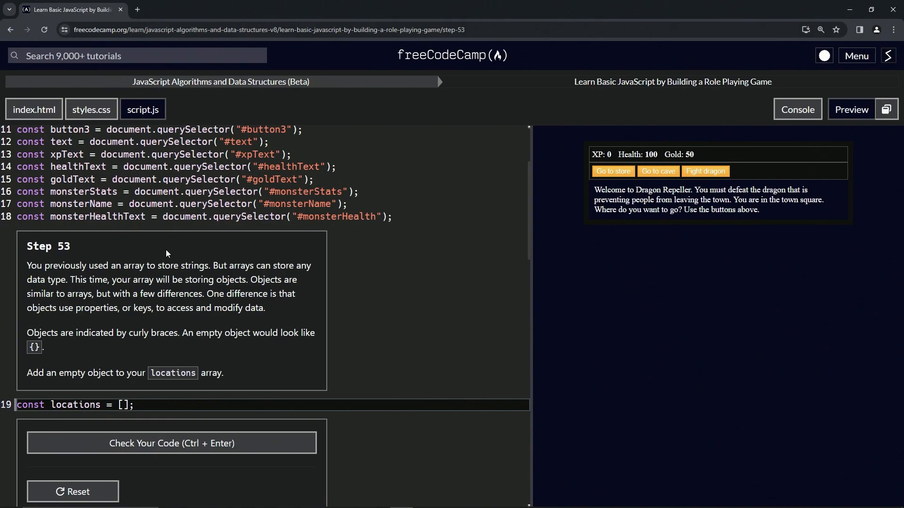
mouse_move(164, 308)
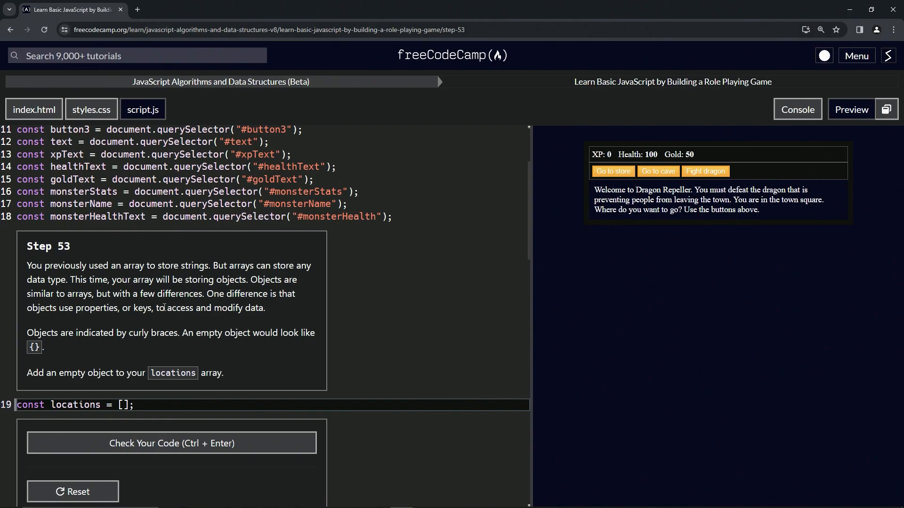
mouse_move(111, 323)
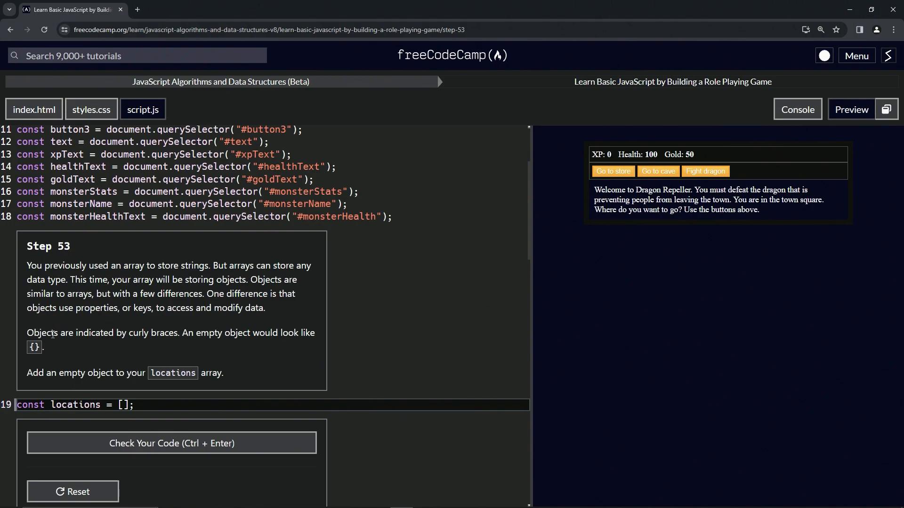
mouse_move(156, 343)
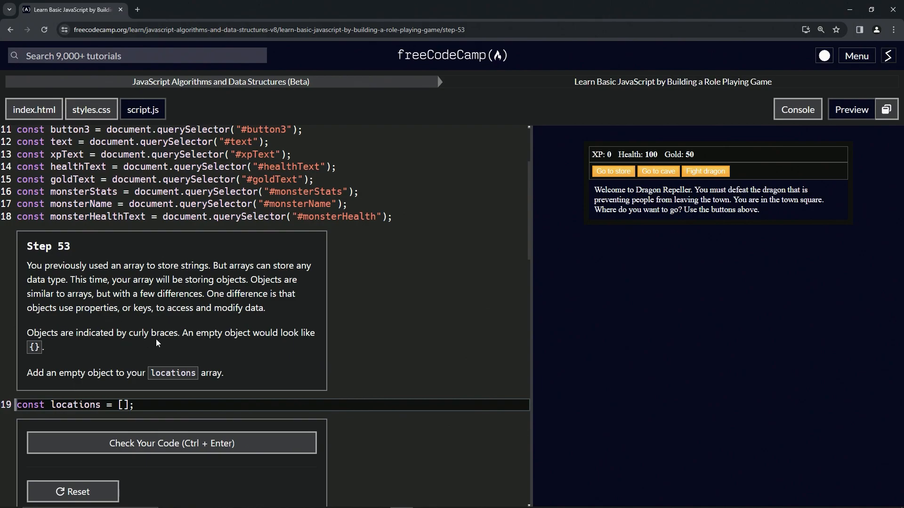
mouse_move(227, 343)
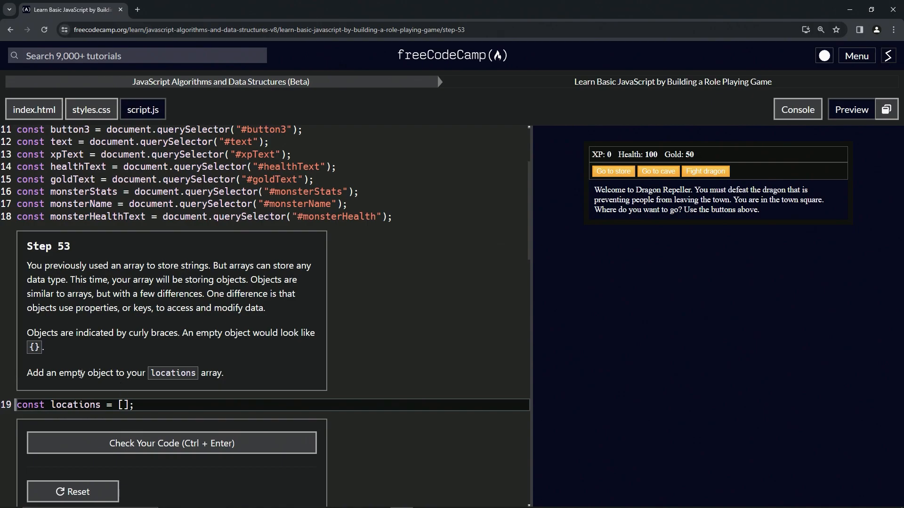
mouse_move(169, 385)
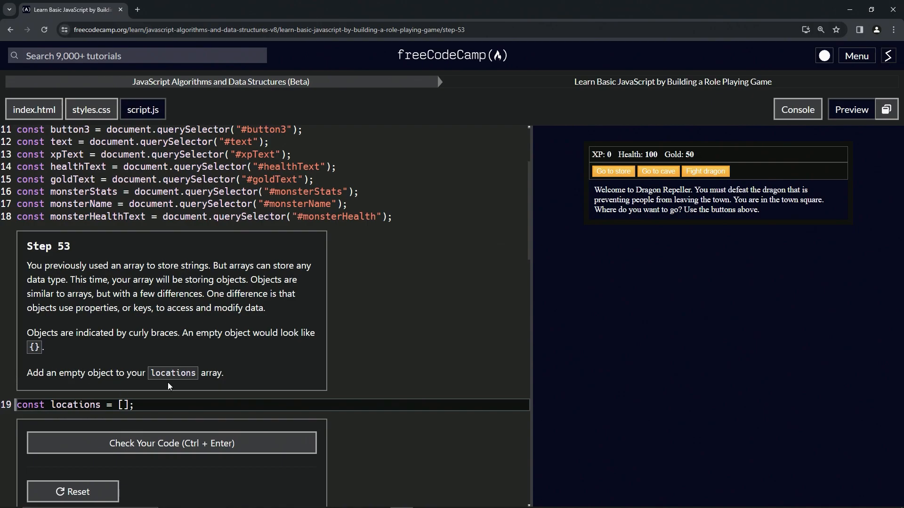
mouse_move(38, 352)
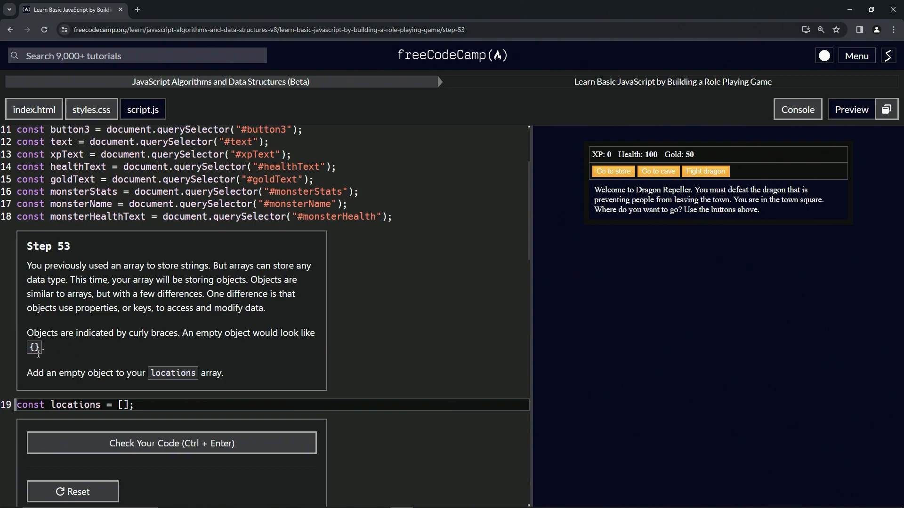
mouse_move(65, 351)
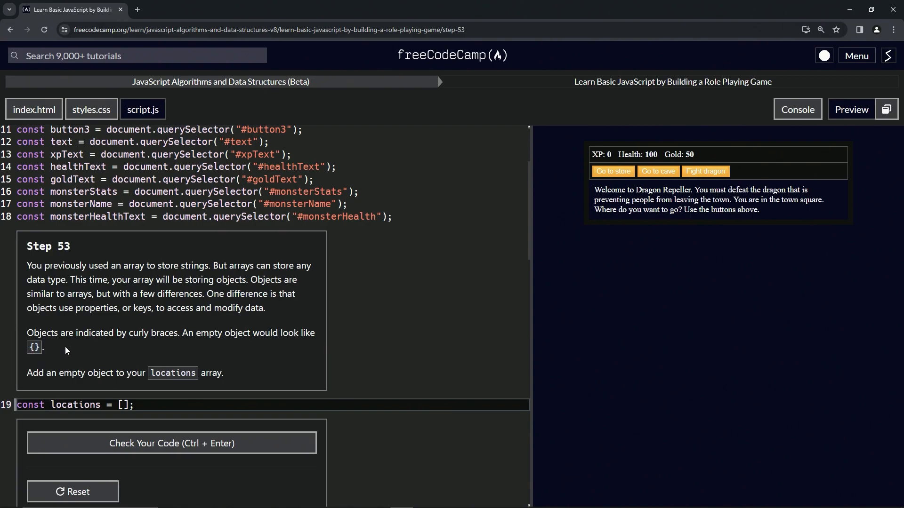
Insert {} inside the line 19 locations array, pass the check, and submit Step 53.
scroll("down", 3)
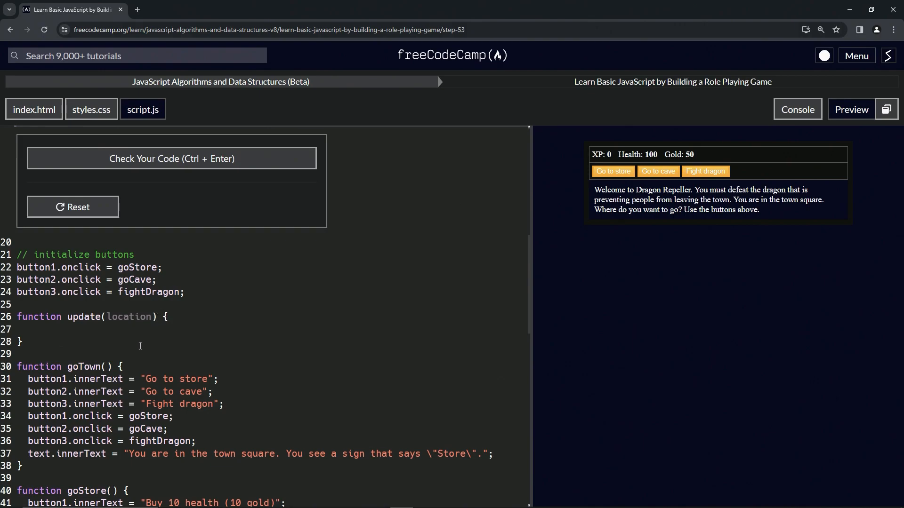
scroll("down", 3)
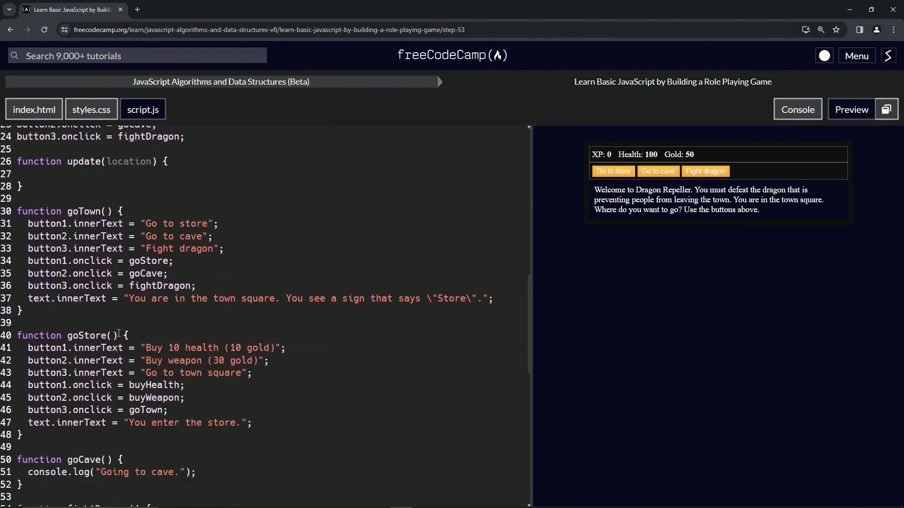
scroll("down", 3)
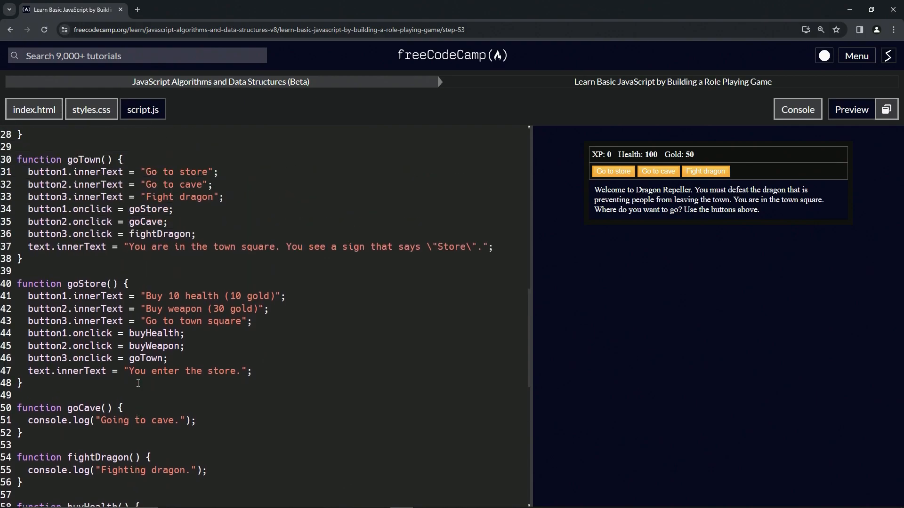
scroll("up", 3)
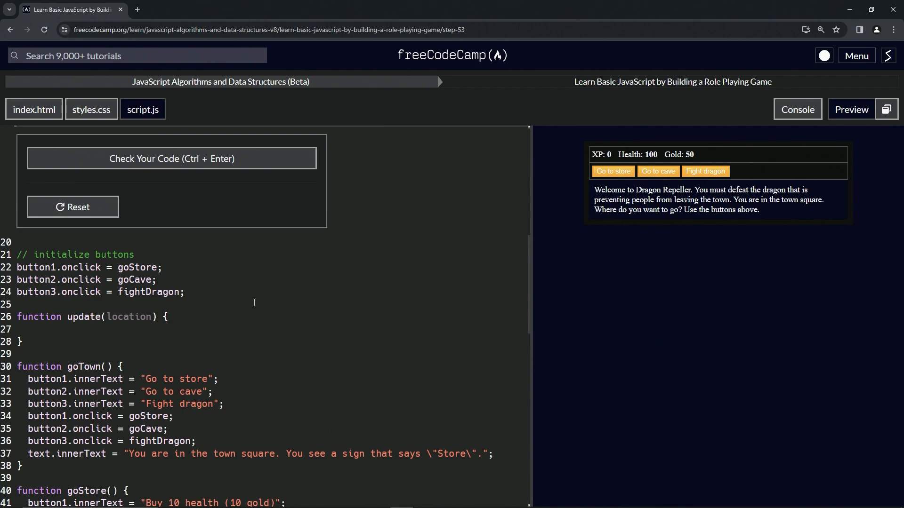
mouse_move(226, 315)
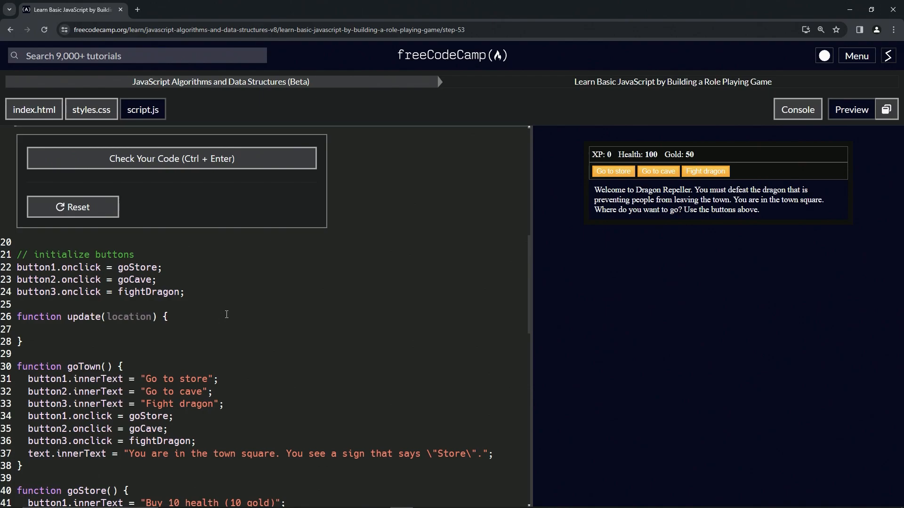
mouse_move(200, 320)
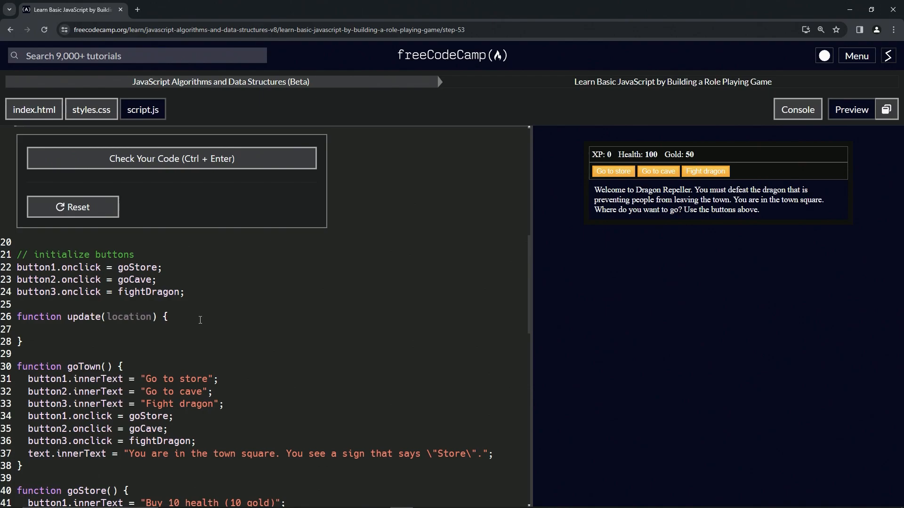
scroll("up", 3)
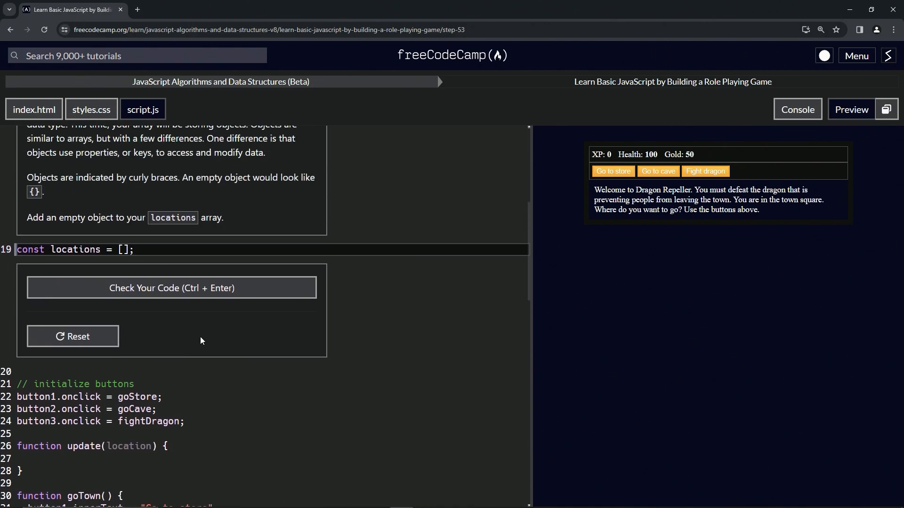
mouse_move(345, 139)
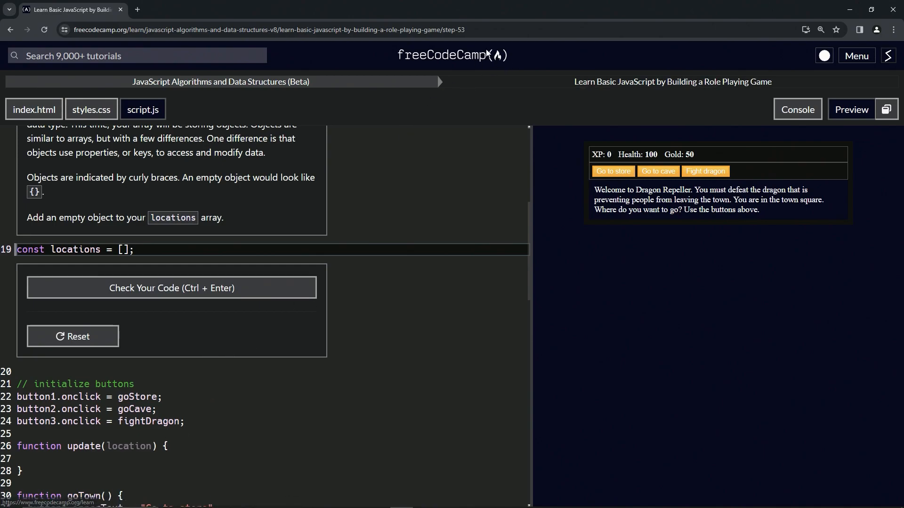
mouse_move(498, 61)
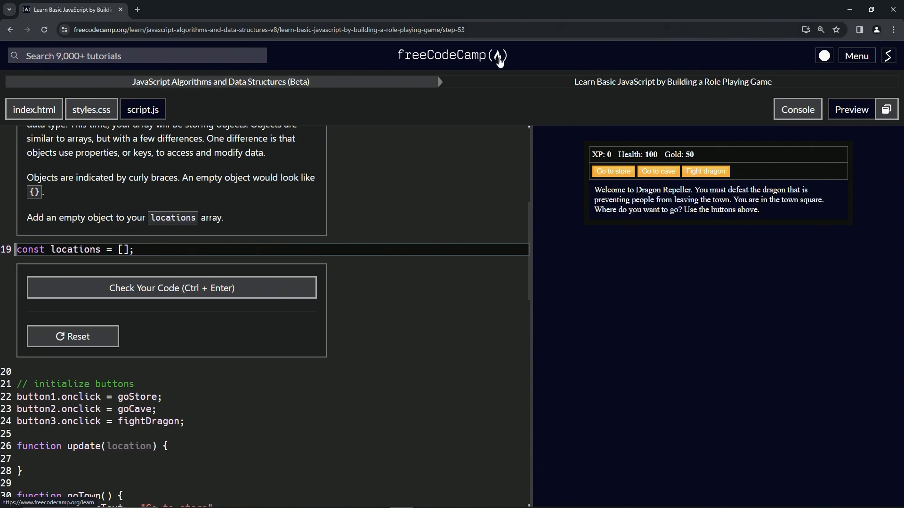
mouse_move(481, 77)
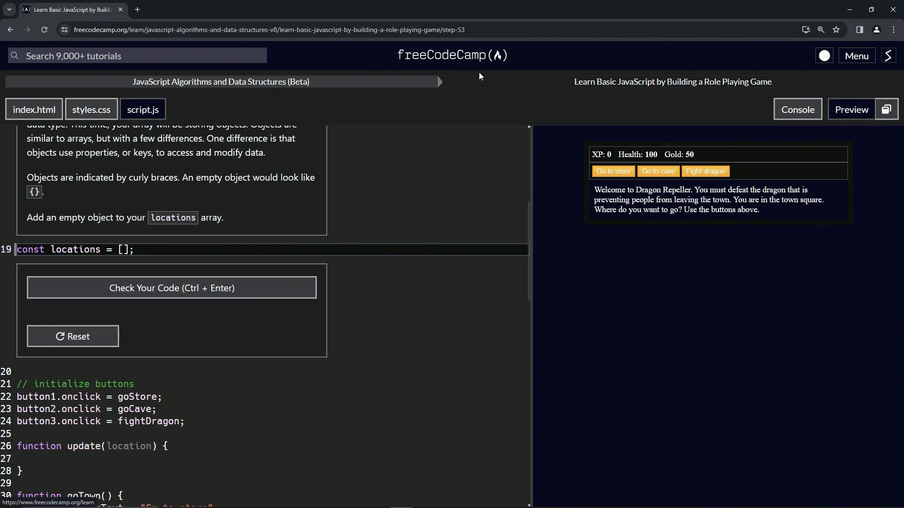
left_click(122, 249)
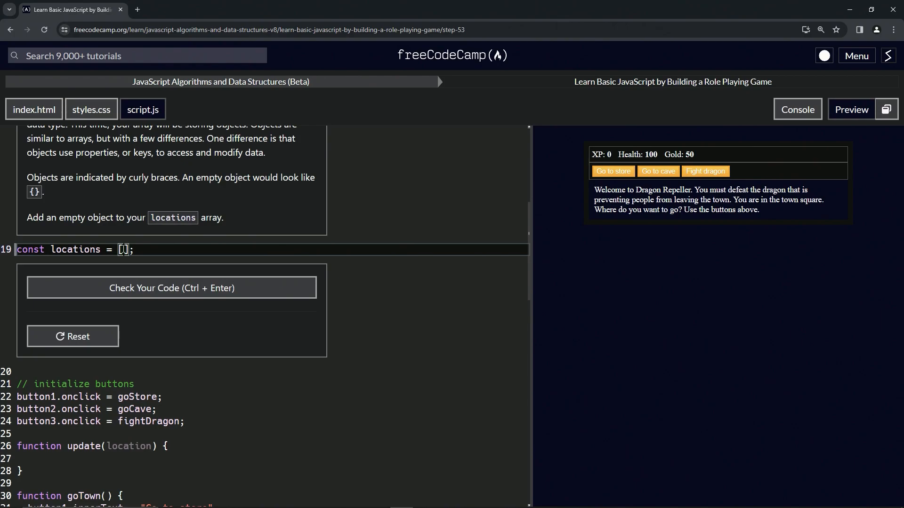
type("{}")
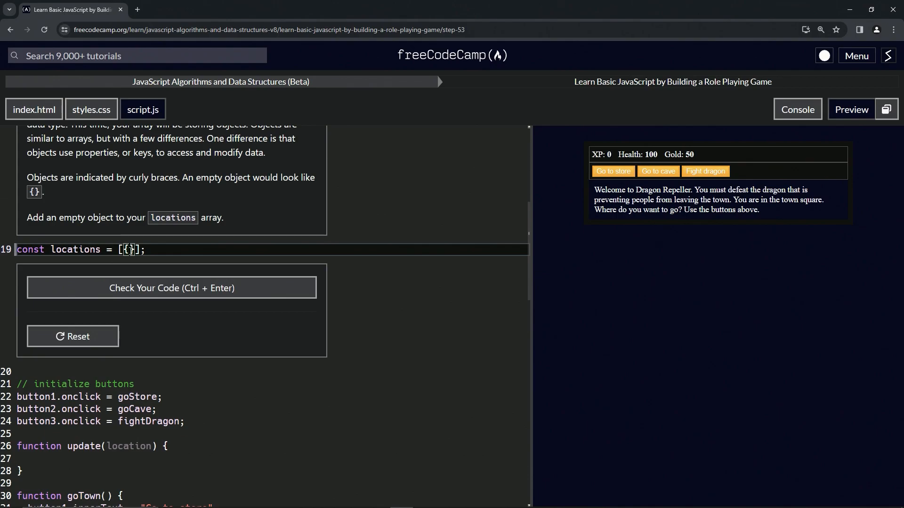
left_click(172, 288)
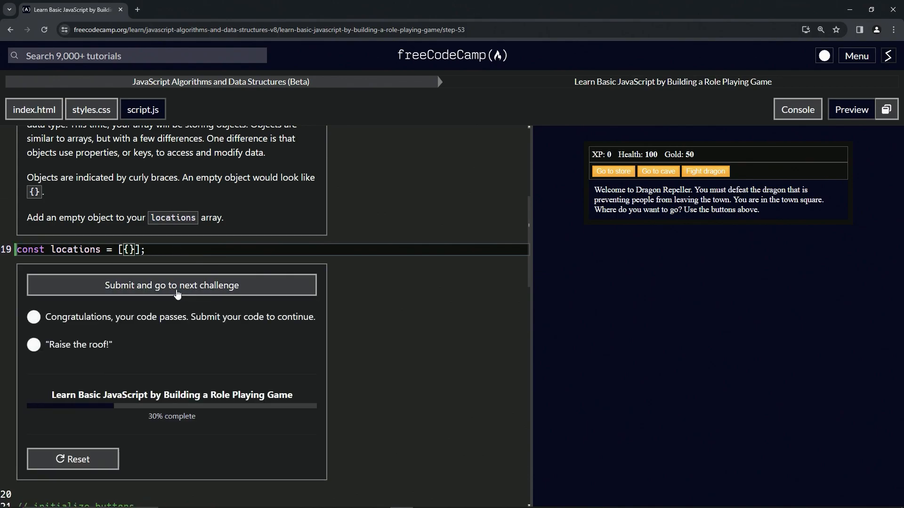
left_click(171, 285)
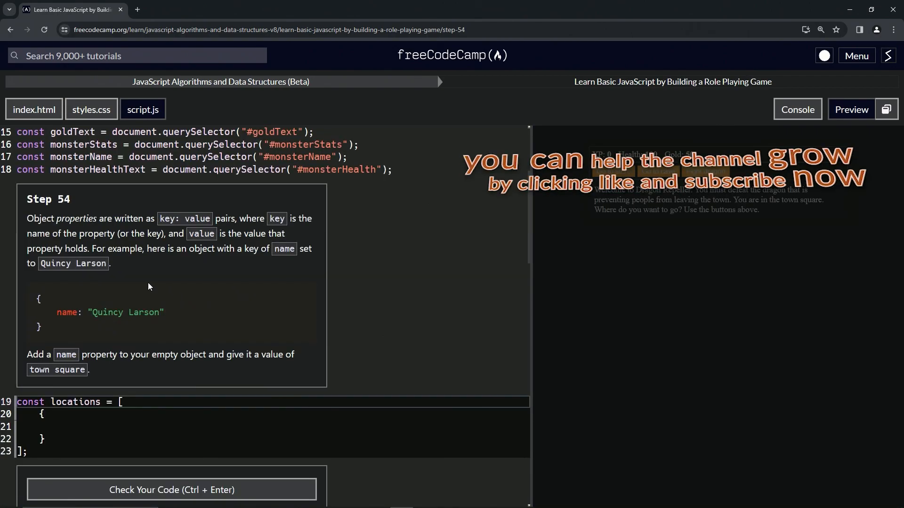